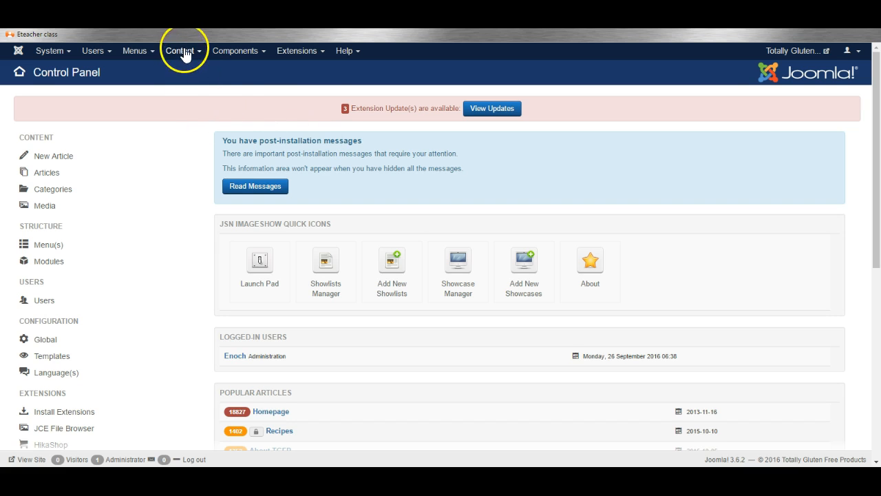
- Browse the admin menus, then list the site templates: Beez3, Jsn_nuru_pro and Protostar
left_click(93, 50)
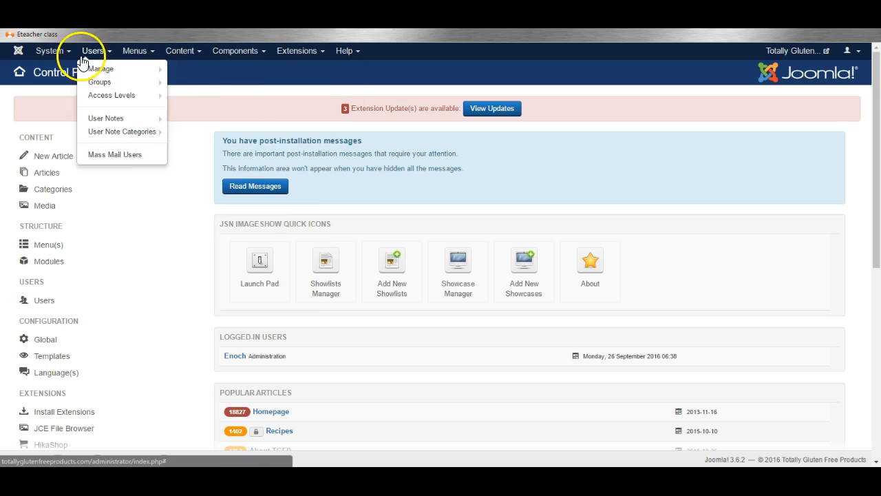
left_click(297, 51)
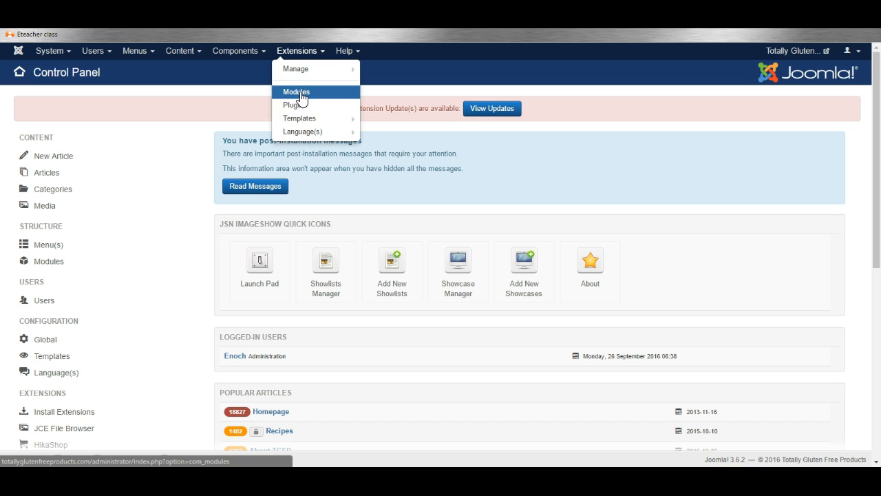
left_click(300, 118)
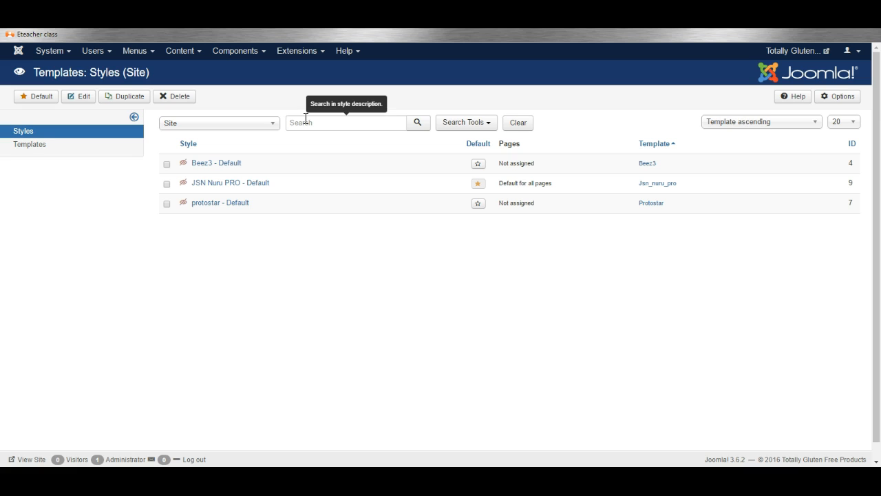
mouse_move(329, 93)
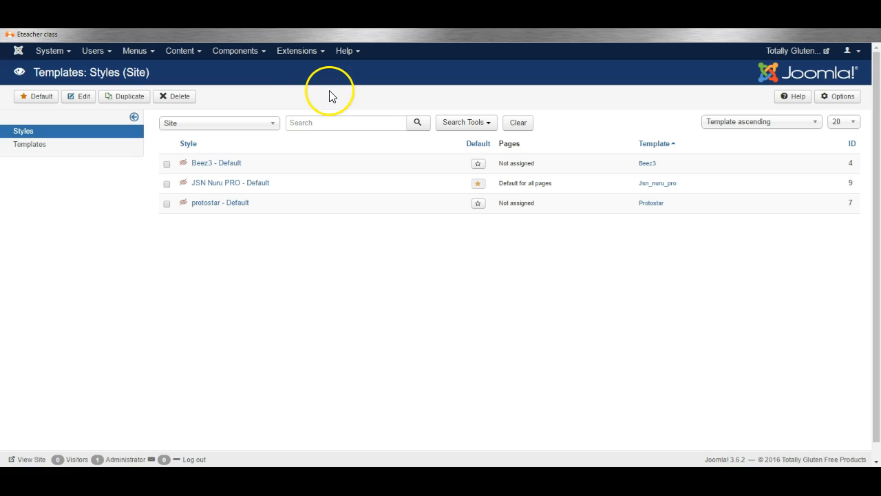
mouse_move(337, 186)
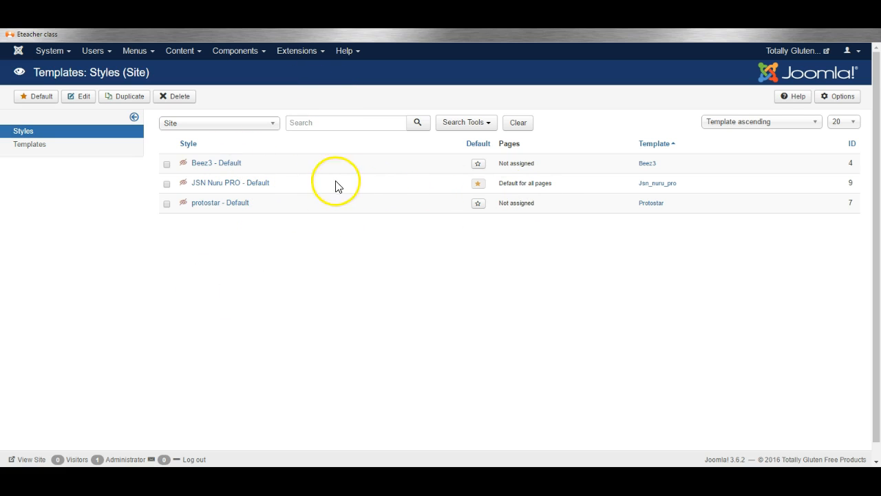
mouse_move(375, 188)
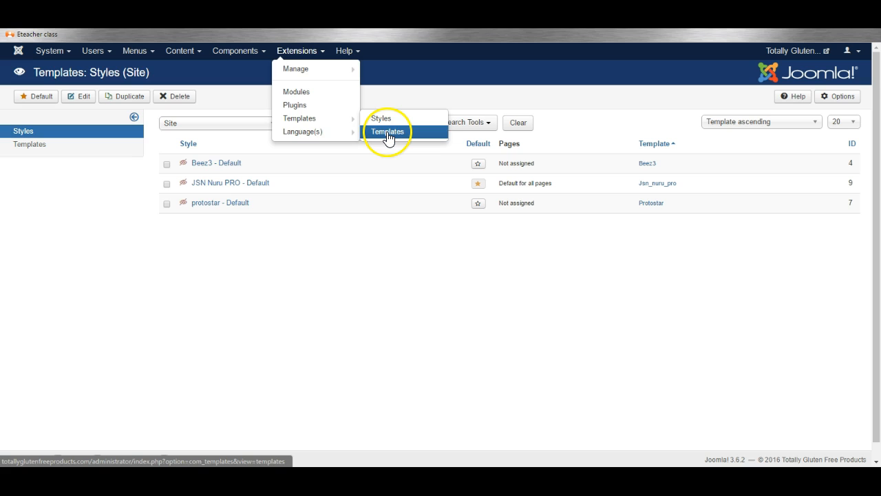
left_click(387, 131)
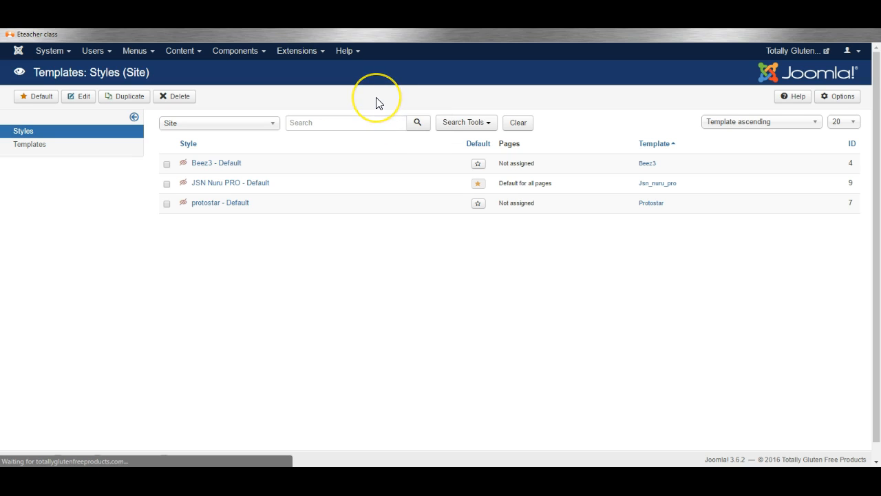
left_click(30, 144)
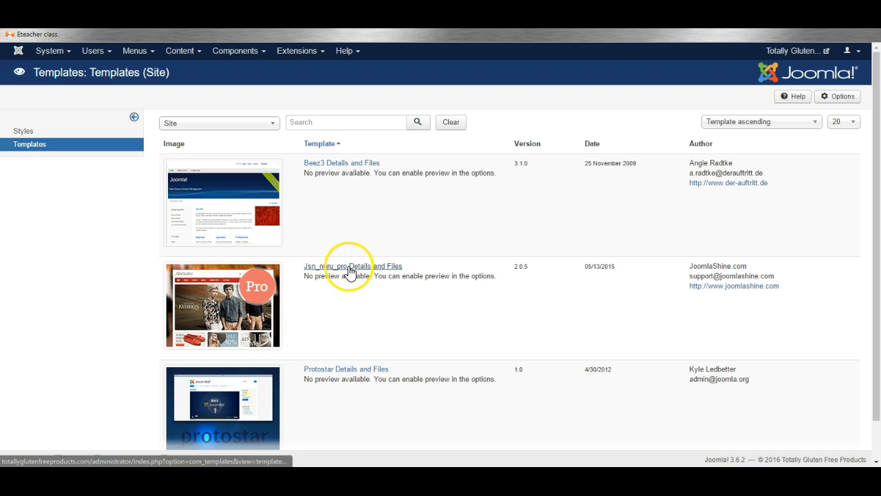
- Open Jsn_nuru_pro's Details and Files and expand the css folder to show custom.css
left_click(352, 266)
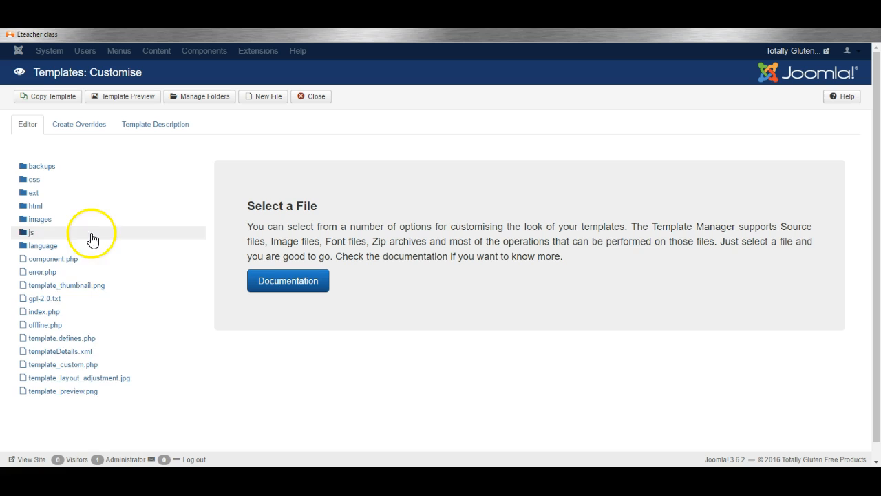
mouse_move(116, 285)
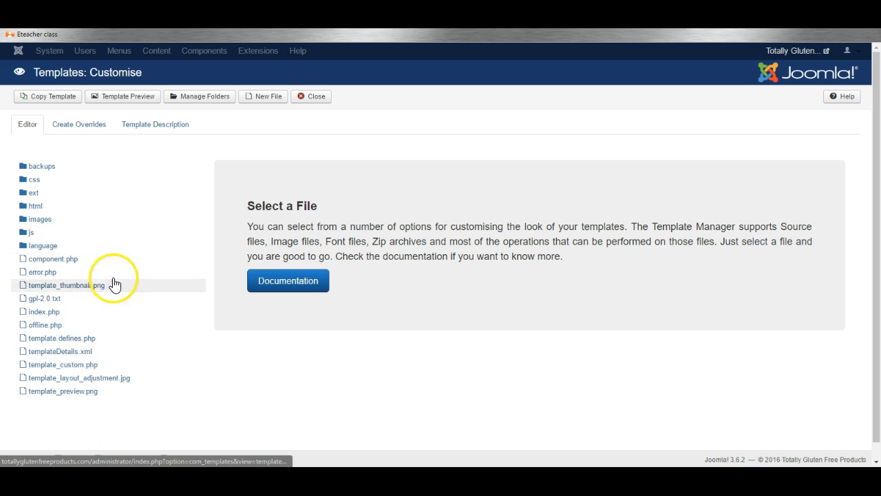
mouse_move(62, 258)
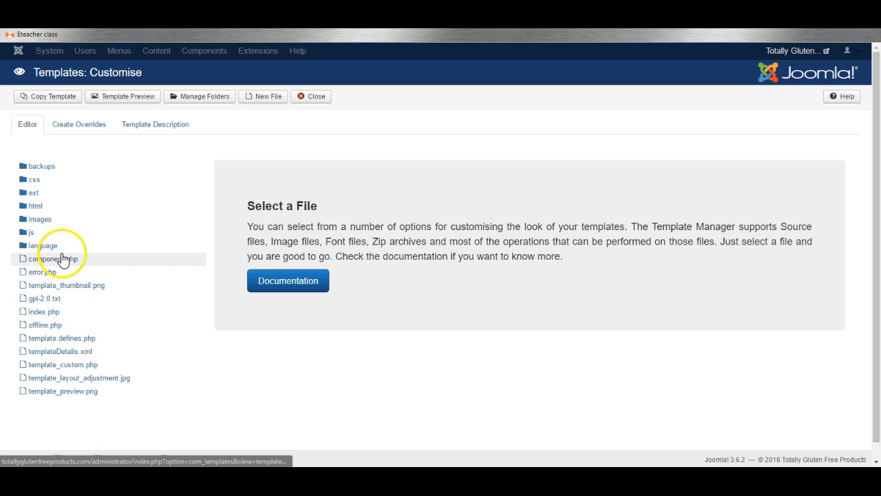
mouse_move(77, 239)
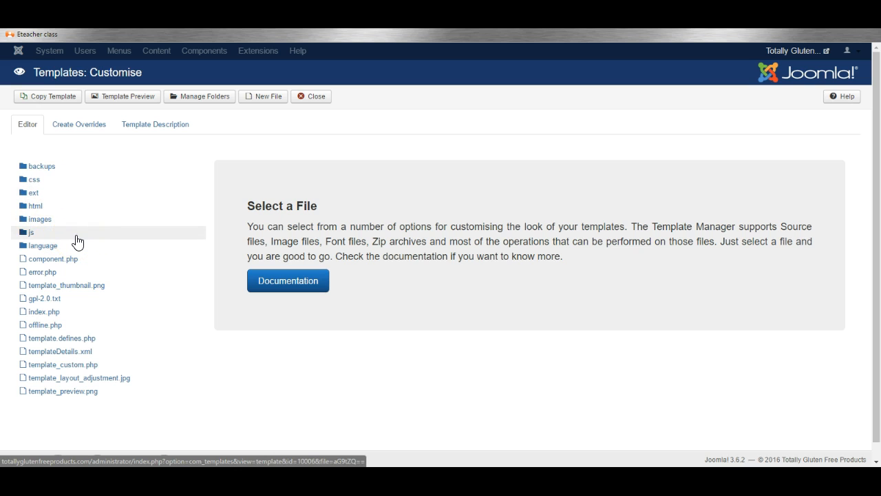
mouse_move(76, 258)
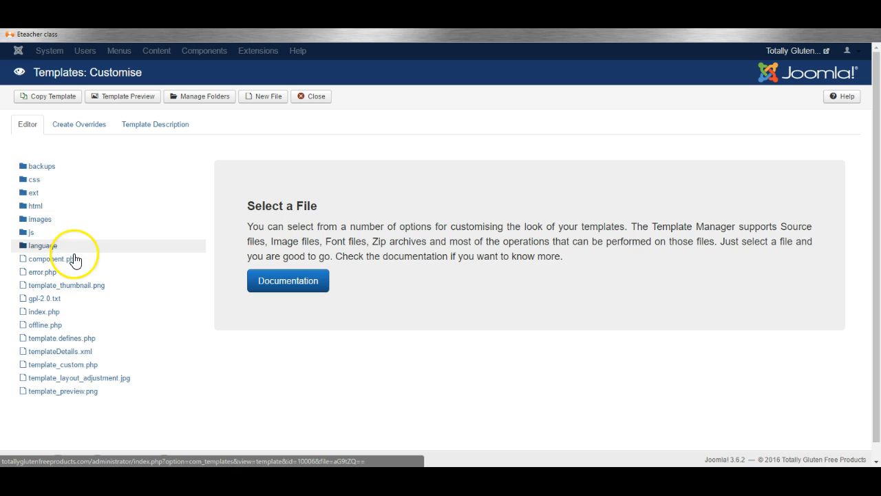
left_click(34, 179)
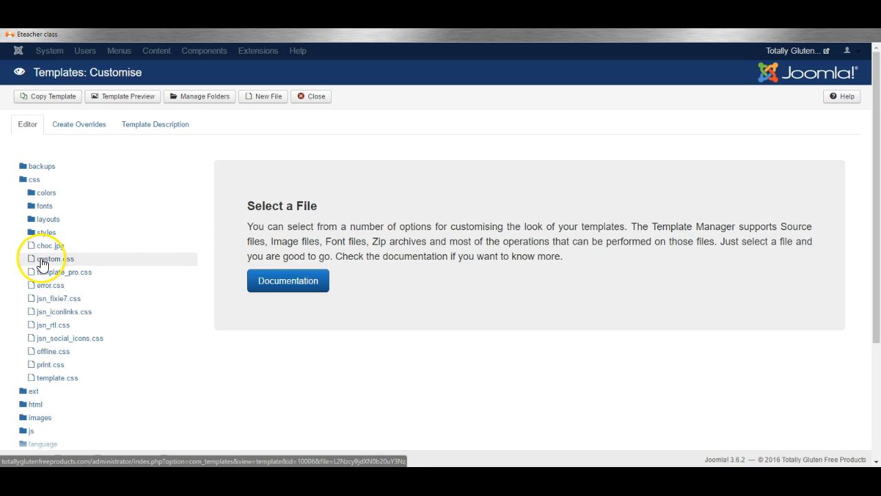
- Change line 16 of custom.css from font-weight normal to bold, then close the file
left_click(53, 258)
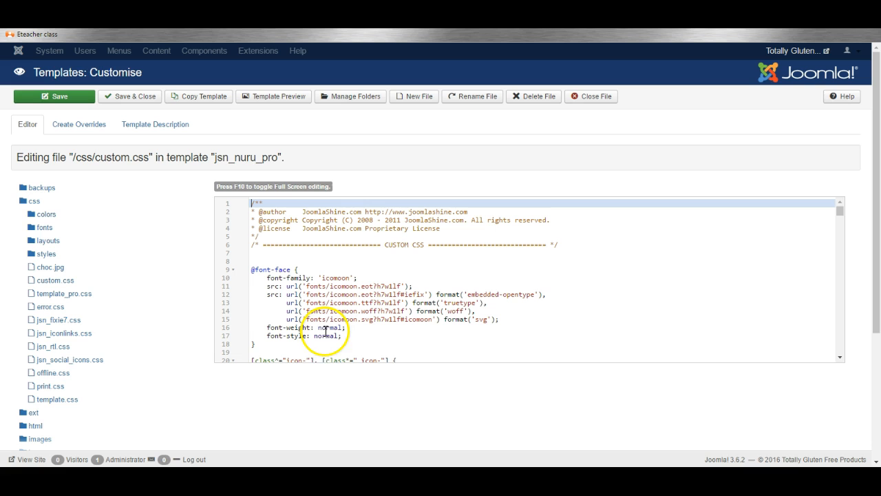
double_click(329, 327)
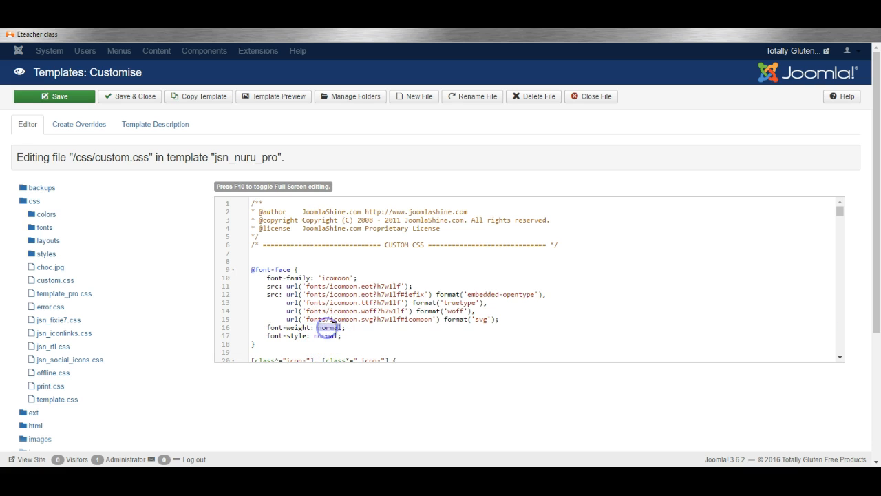
type("bold")
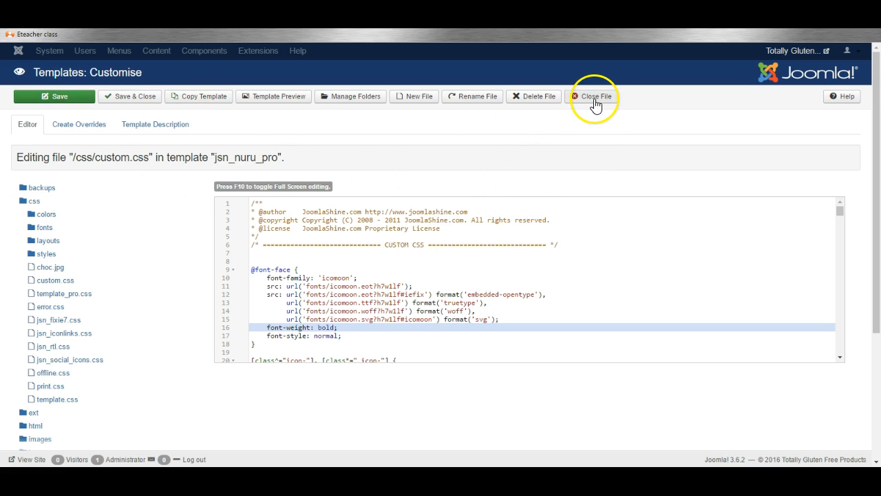
left_click(595, 96)
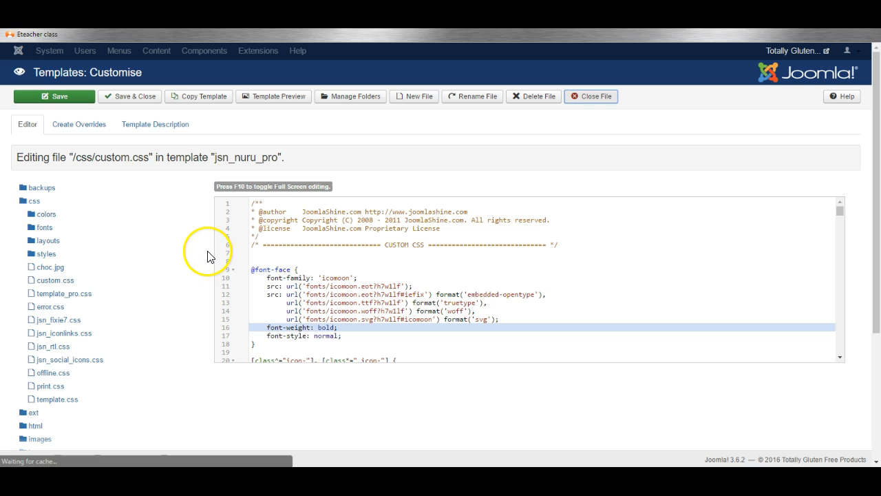
left_click(591, 95)
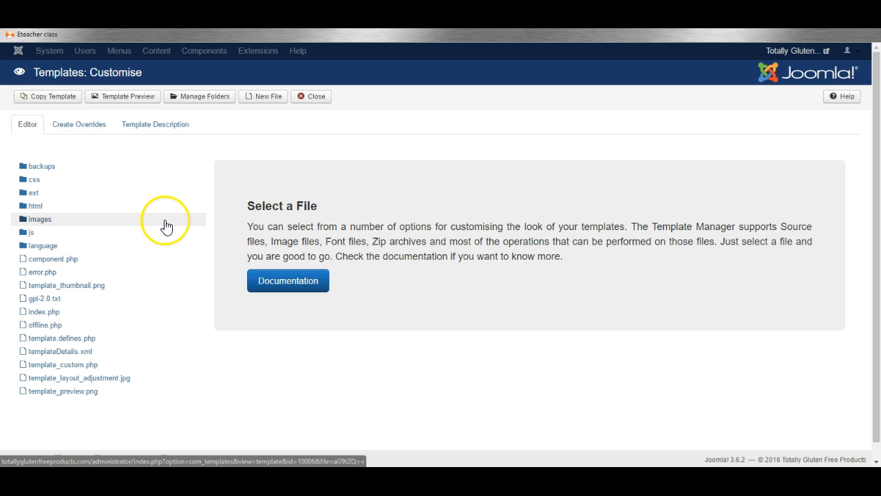
mouse_move(97, 232)
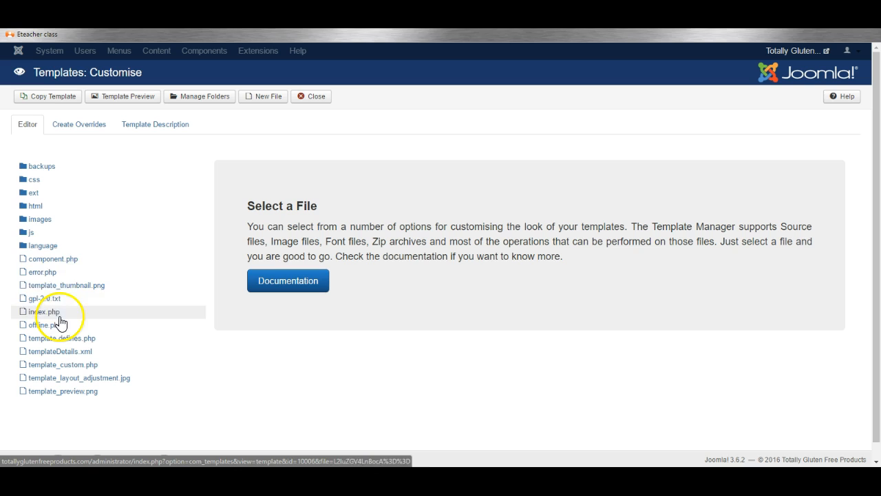
mouse_move(44, 315)
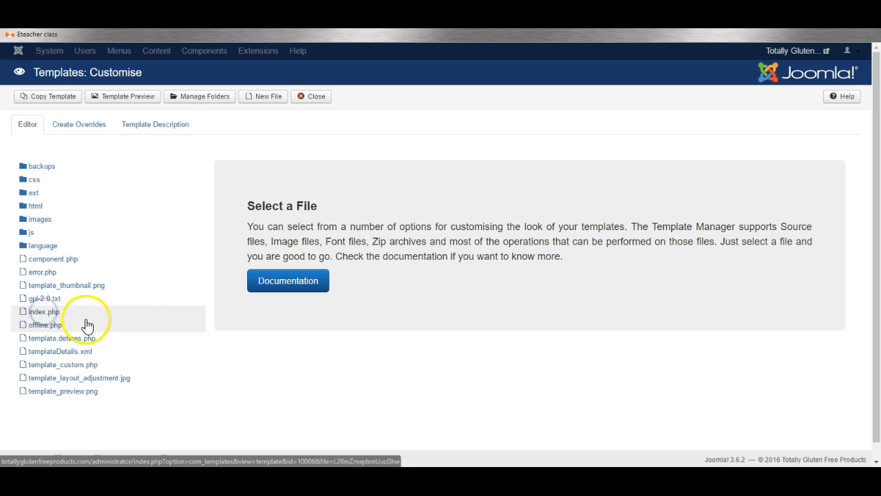
- Open the template's index.php and scroll through its code without editing
left_click(44, 311)
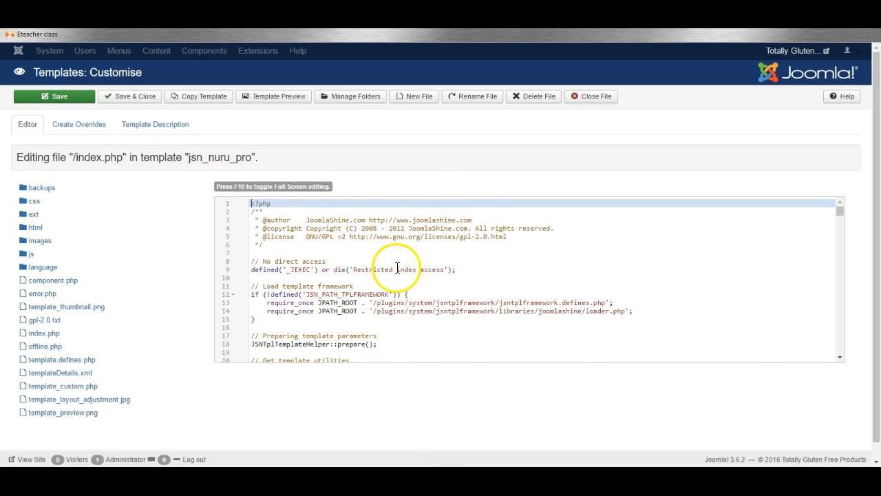
scroll("down", 3)
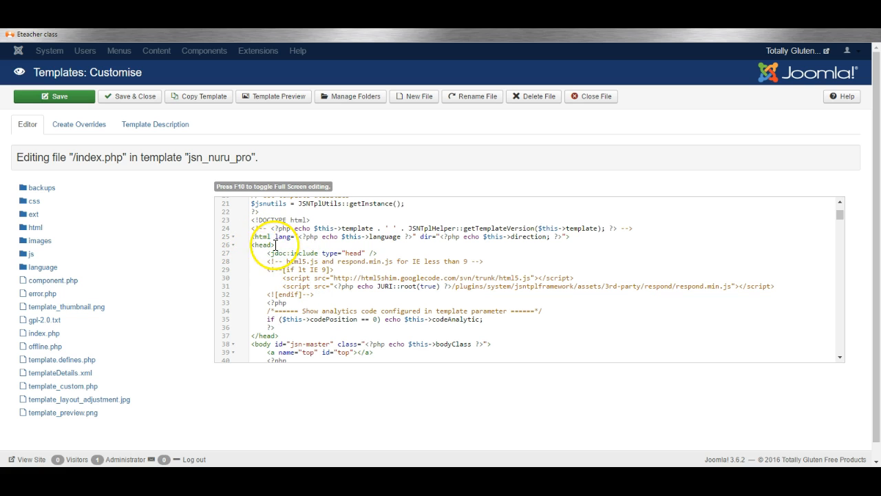
scroll("down", 3)
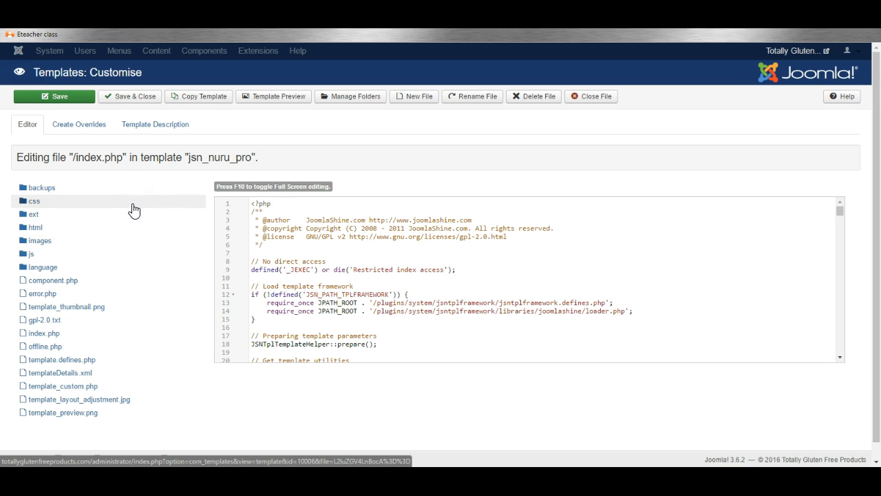
mouse_move(585, 127)
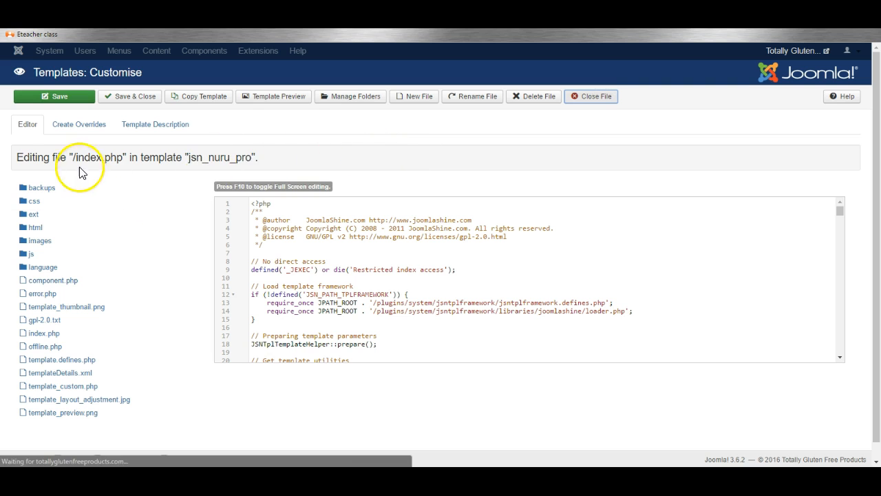
- Close index.php and expand com_hikashop under Create Overrides to show its views
left_click(79, 124)
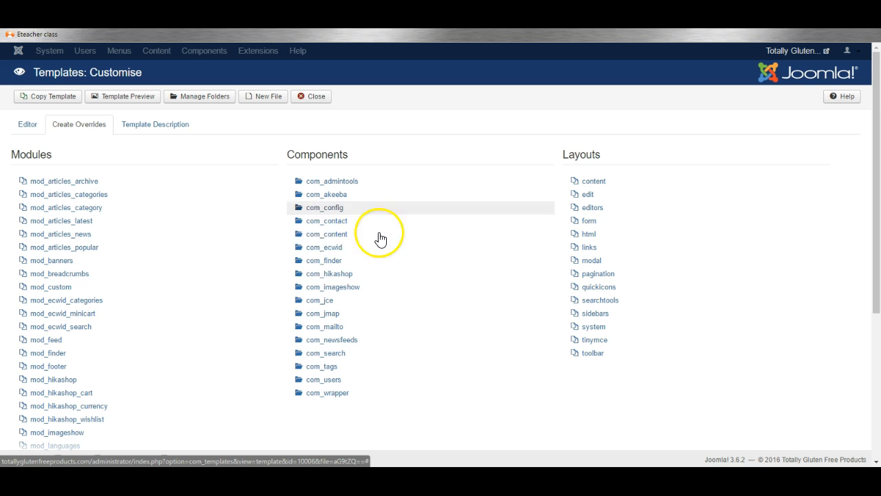
mouse_move(338, 247)
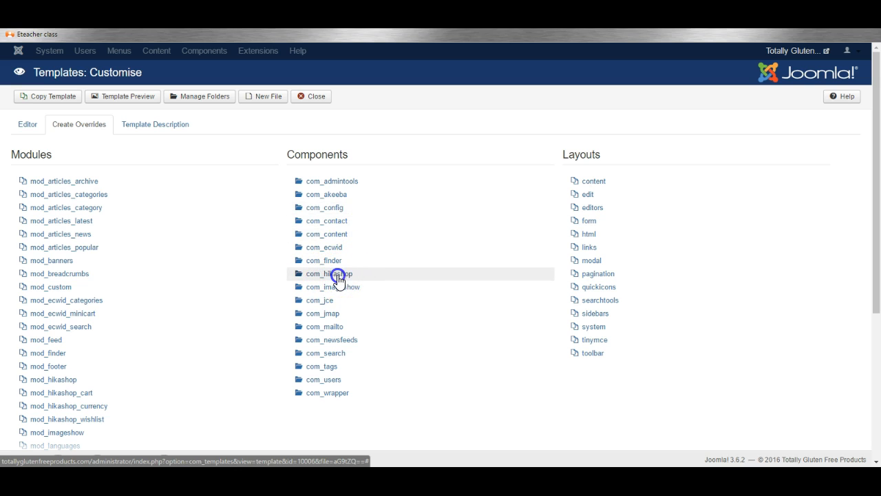
left_click(330, 273)
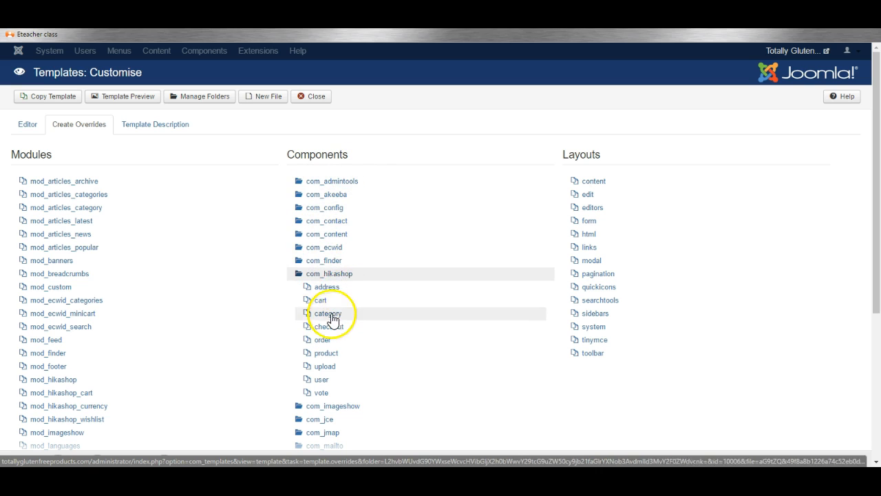
mouse_move(334, 330)
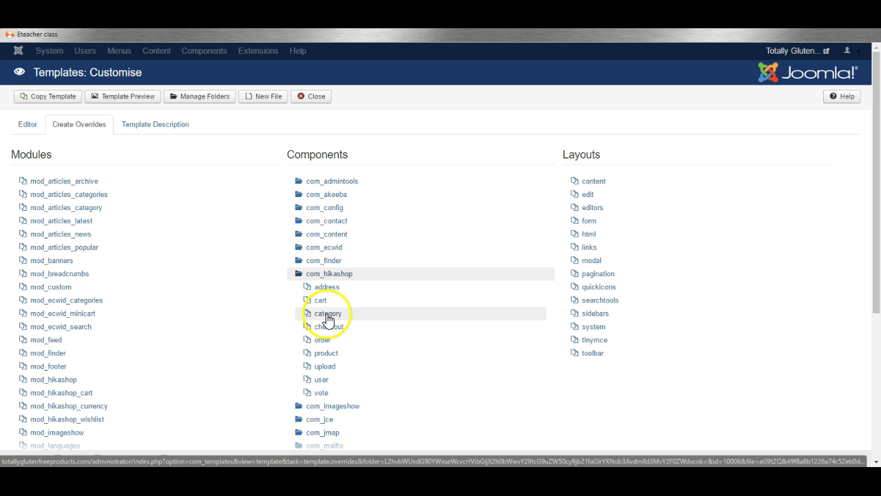
- Click 'category' under com_hikashop to create the HikaShop category view override
left_click(328, 313)
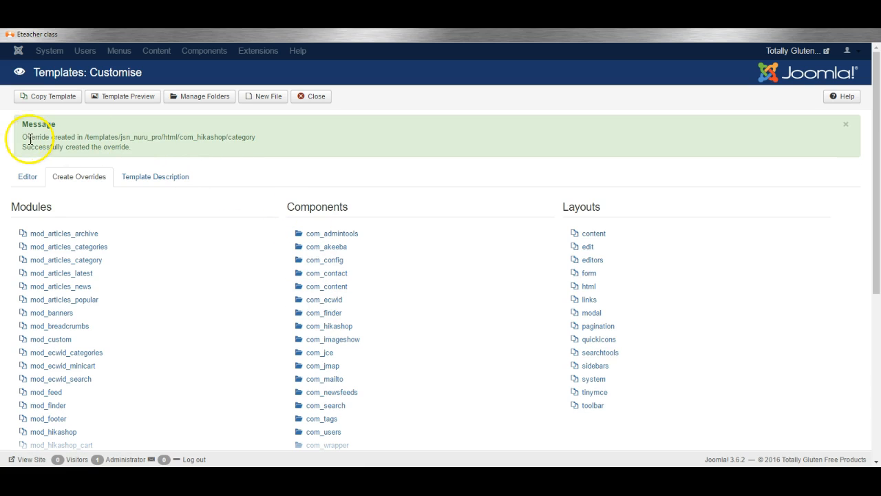
mouse_move(86, 136)
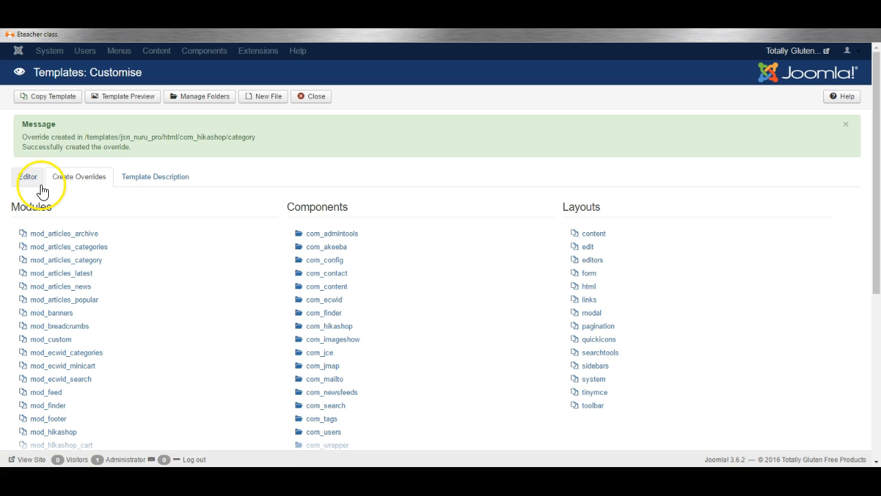
- Expand html > com_hikashop > category in the file tree and open listing.php
left_click(27, 176)
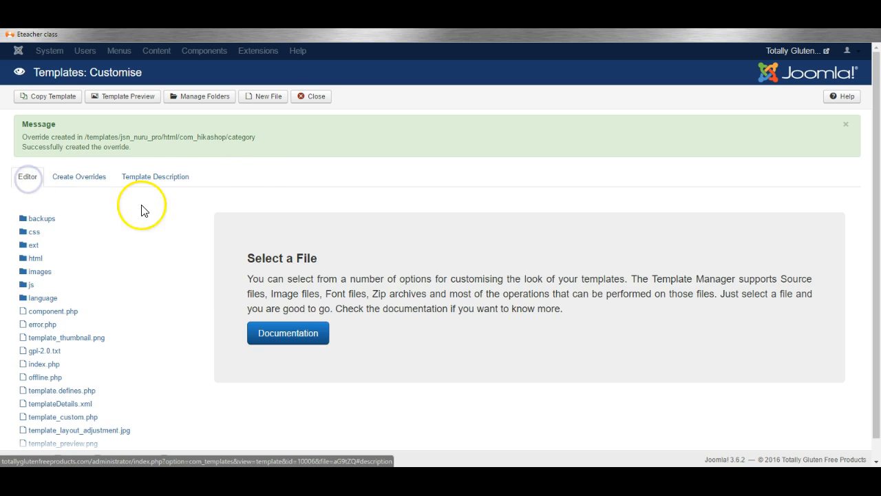
left_click(35, 258)
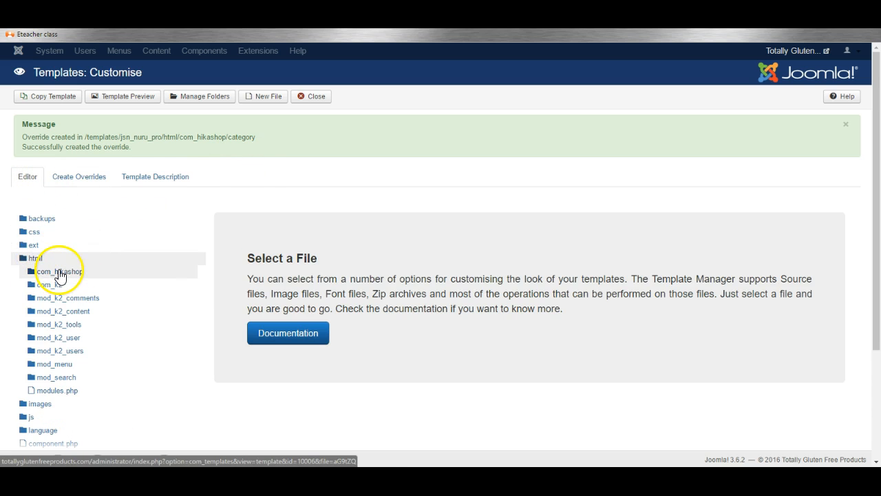
left_click(61, 270)
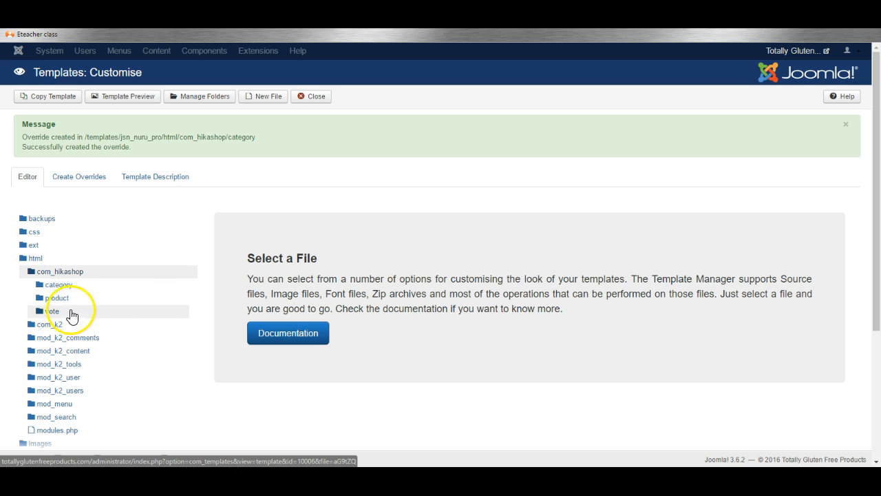
left_click(59, 284)
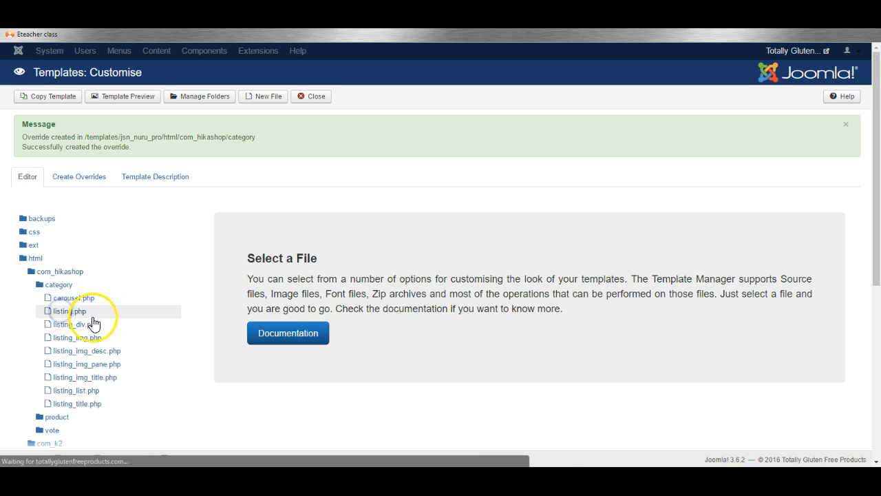
left_click(69, 311)
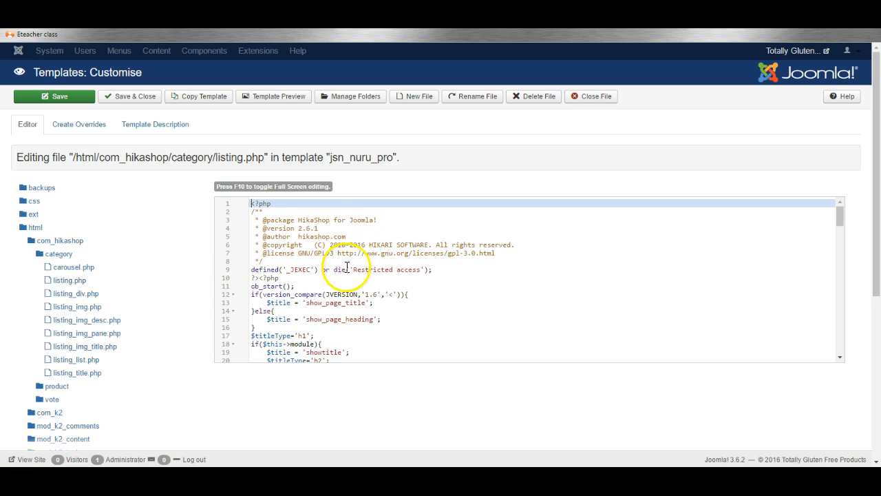
scroll("down", 3)
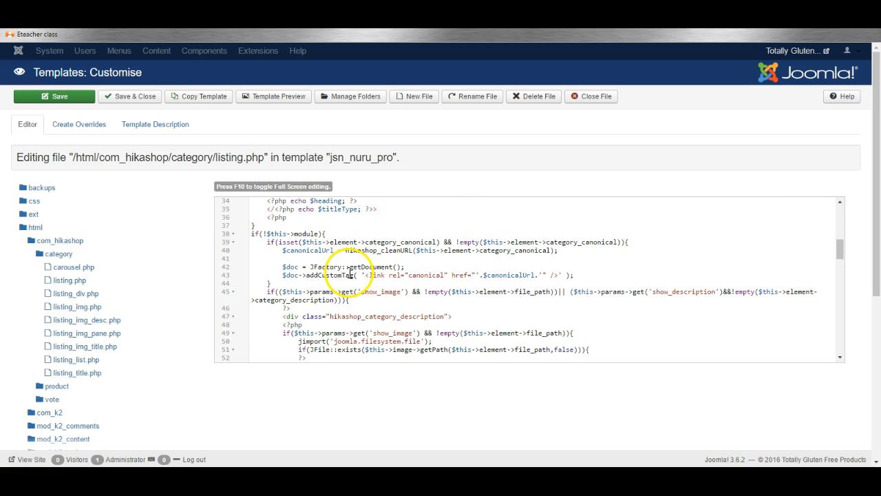